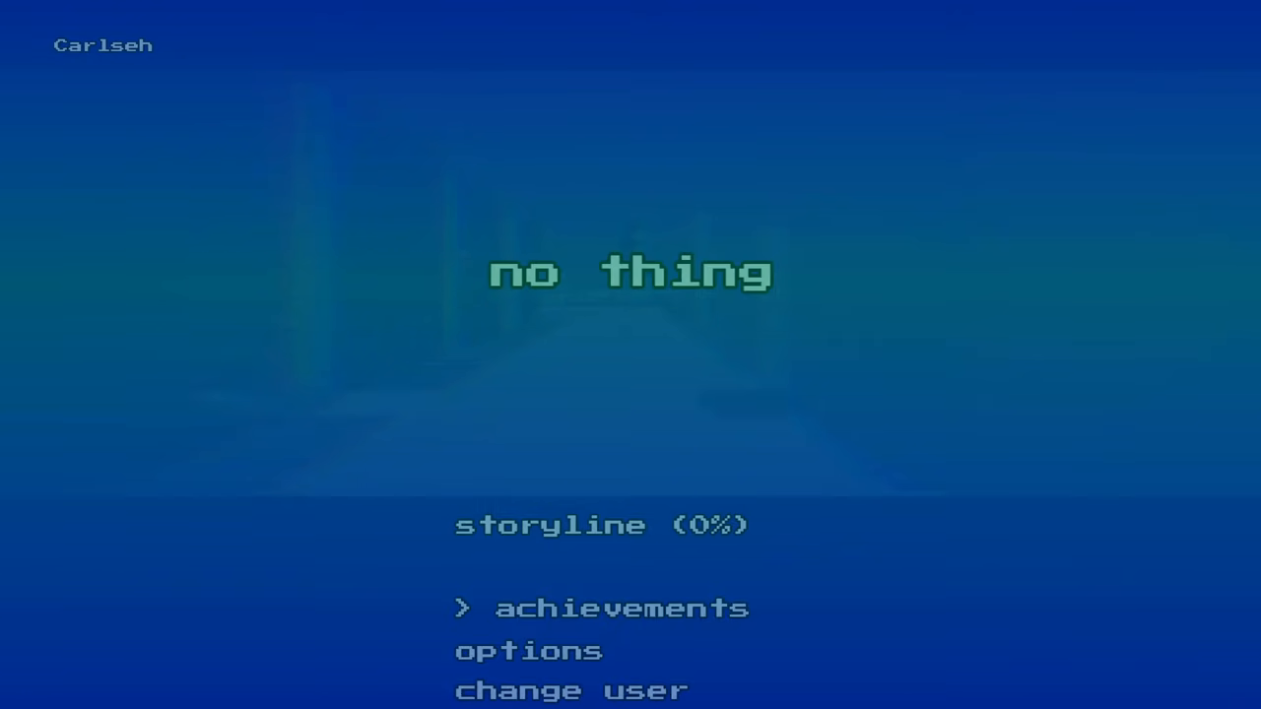
# Start the No Thing storyline and play level 01 to a Game Over scoring 6.
pyautogui.click(605, 607)
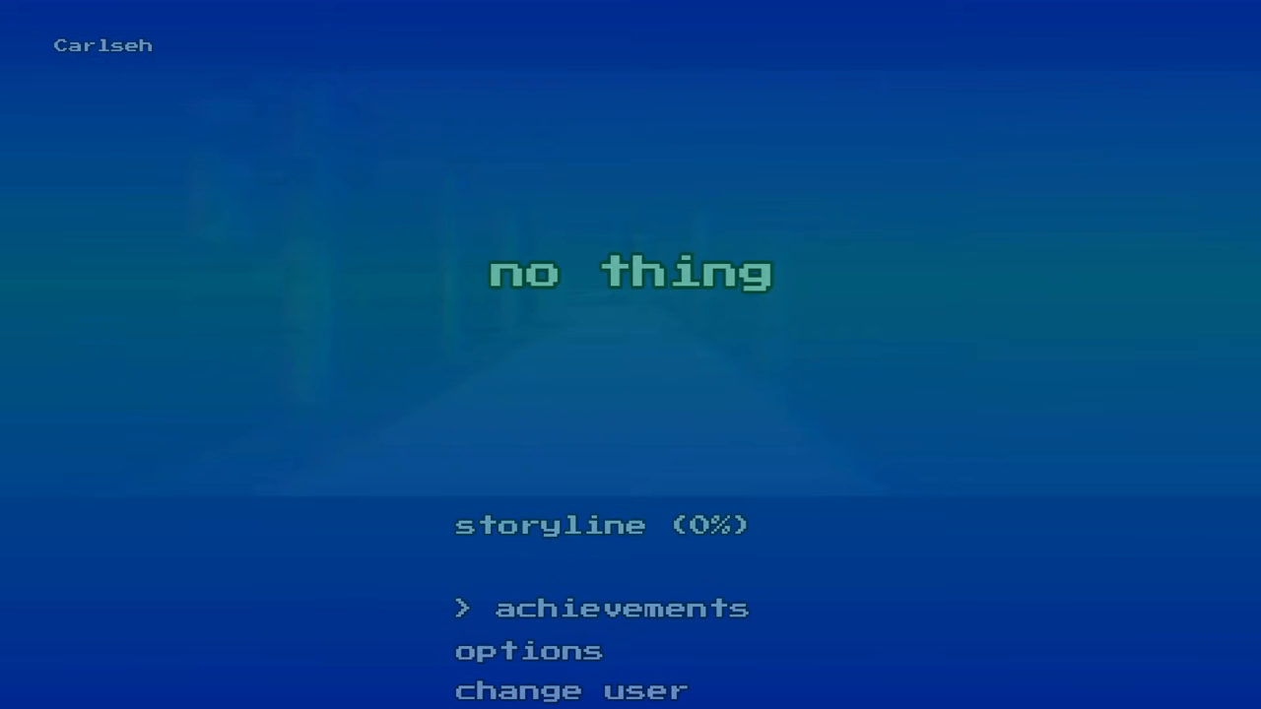
pyautogui.click(521, 651)
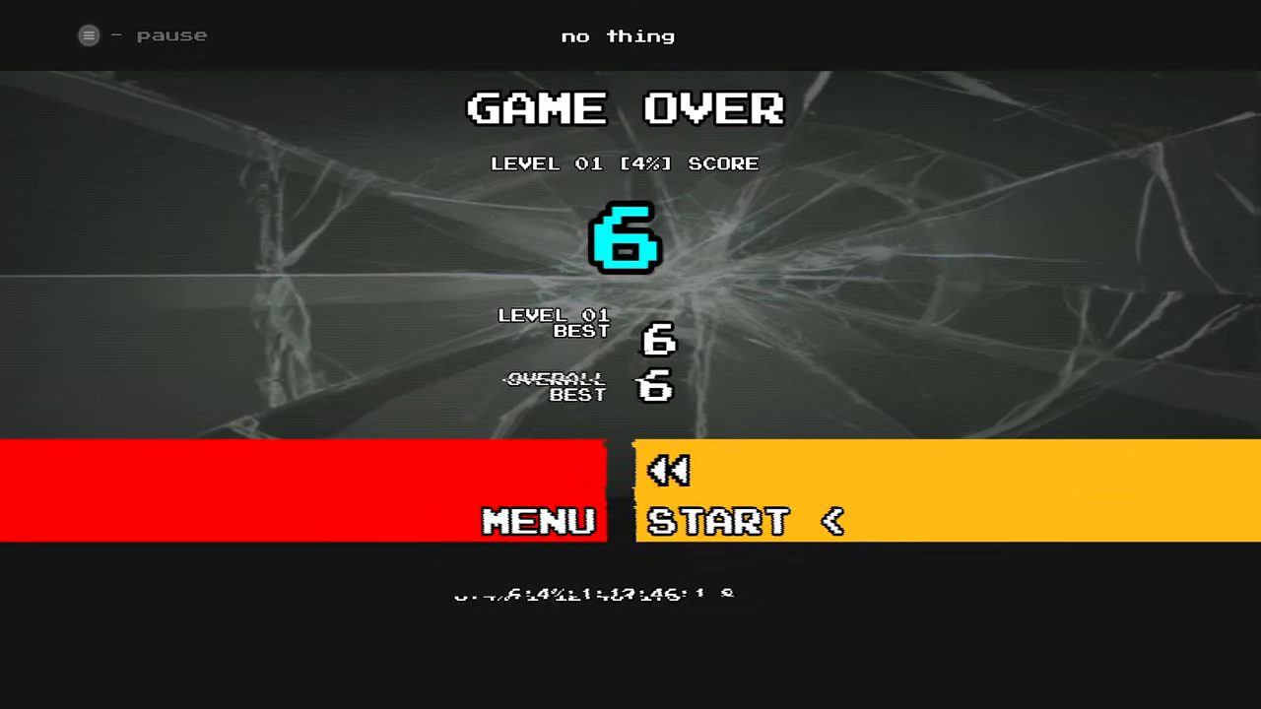
# Choose START with rewind on two Game Over screens to skip ahead to level 08.
pyautogui.click(744, 520)
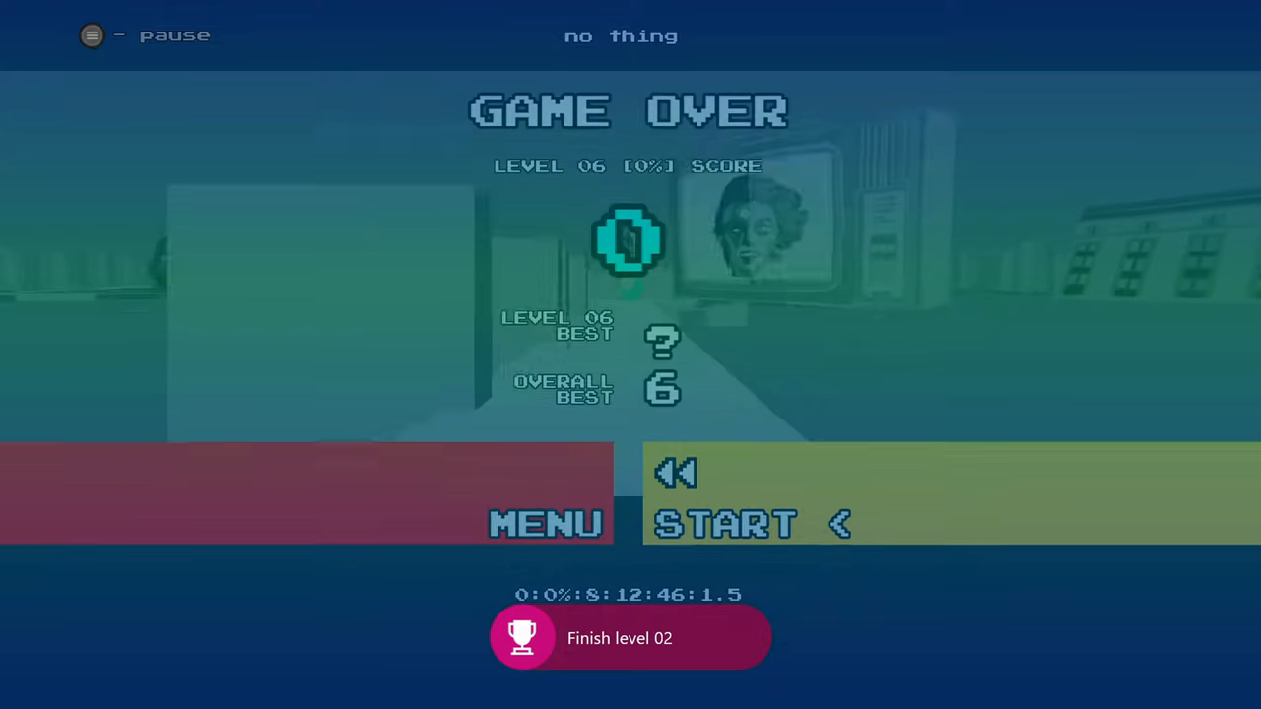
pyautogui.click(729, 522)
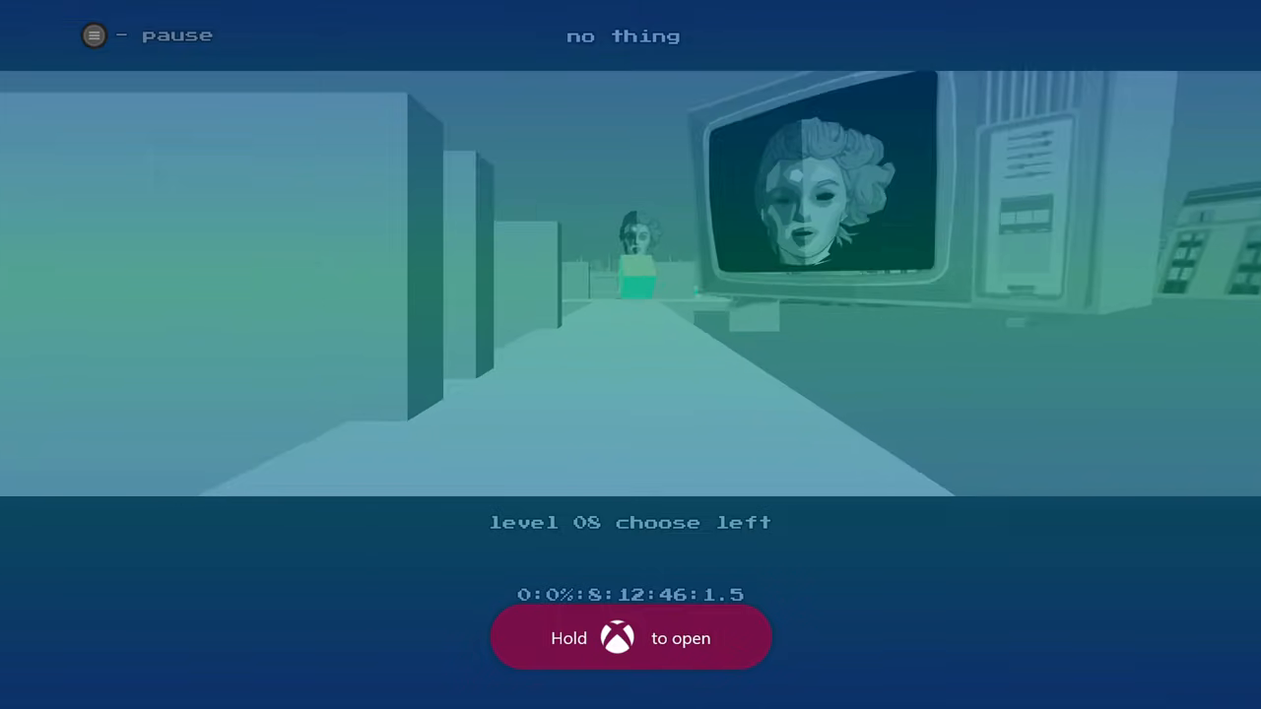